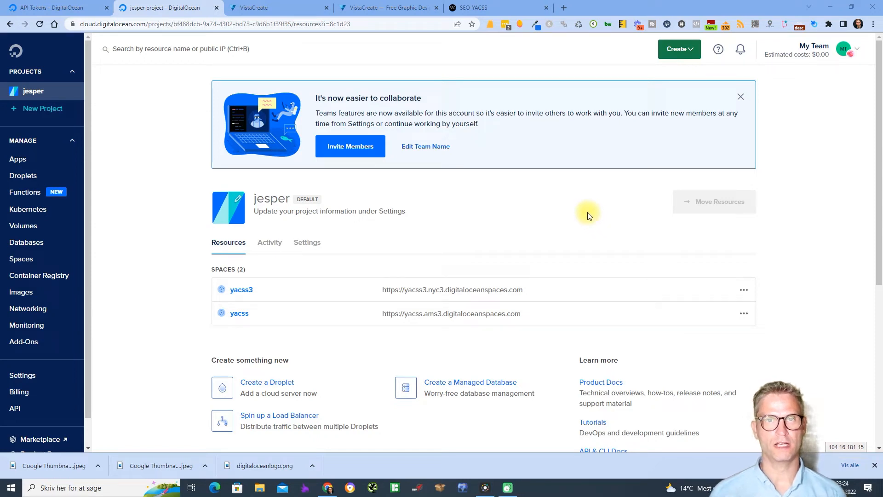
mouse_move(584, 212)
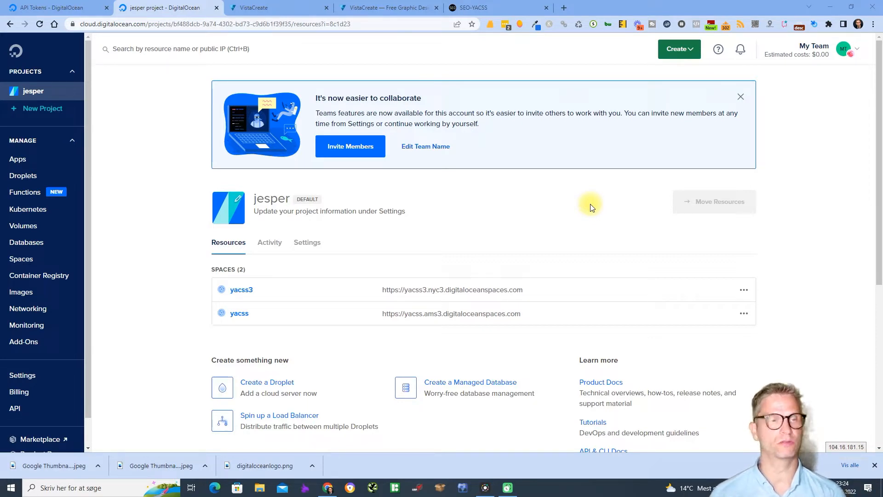
mouse_move(127, 73)
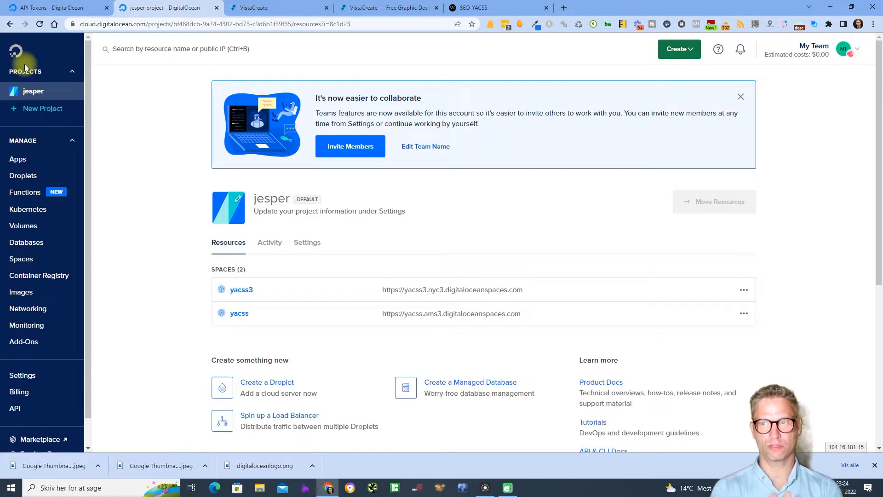
mouse_move(47, 91)
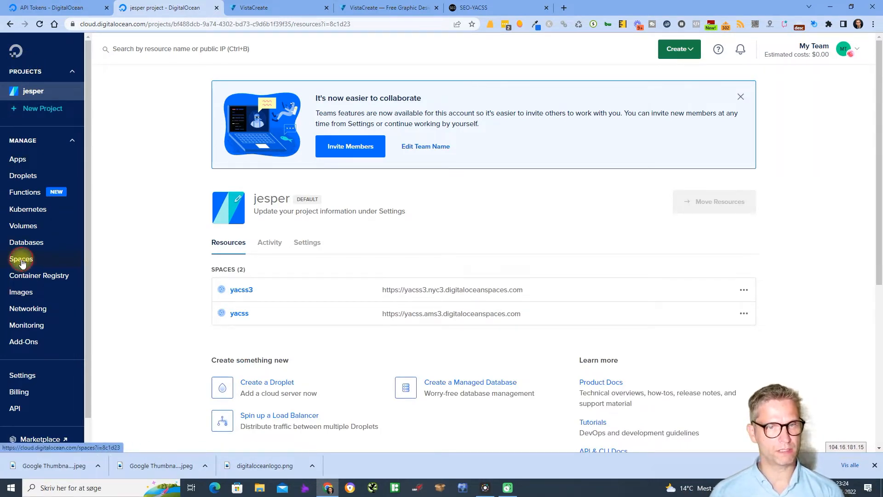
View the Spaces buckets, then go to Applications & API listing tokens and the Spaces key.
left_click(21, 258)
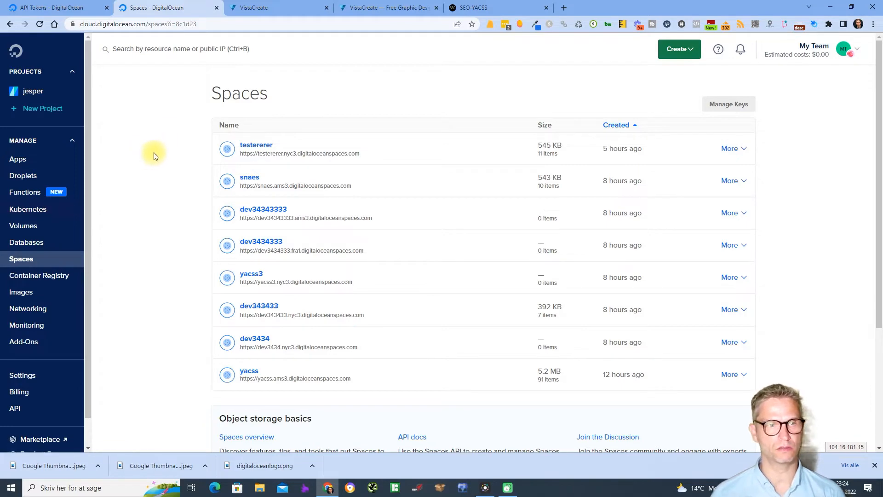
mouse_move(159, 149)
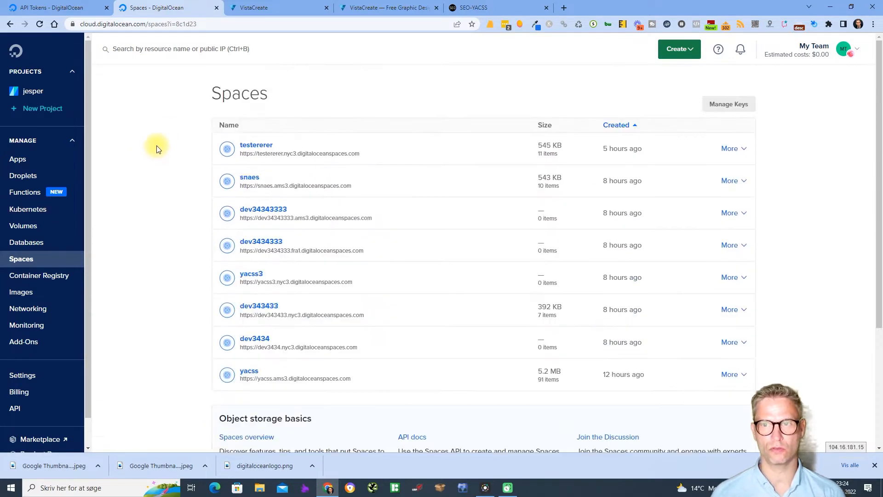
left_click(728, 104)
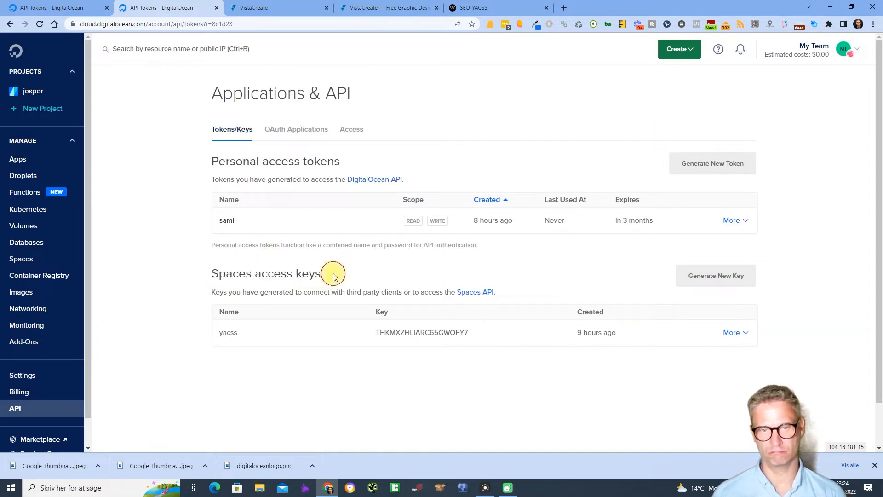
Generate a new Spaces access key named 'Jesper', showing its key and secret.
left_click(715, 275)
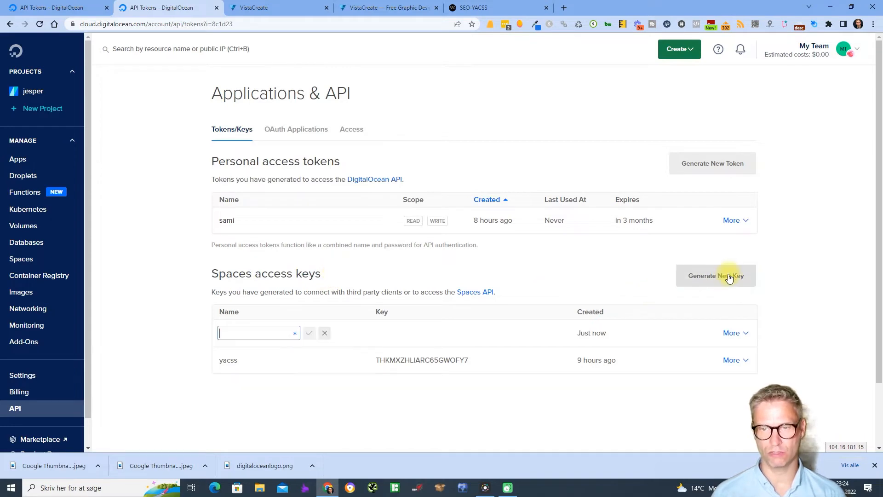
type("Jesper")
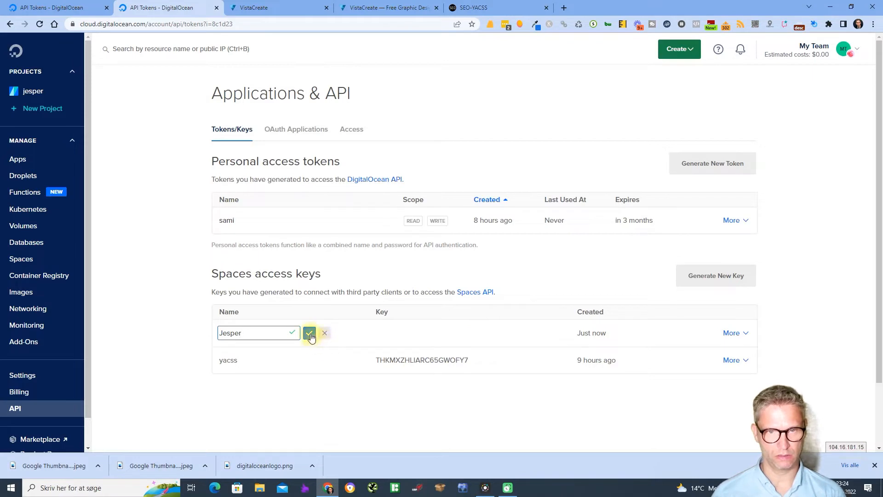
left_click(309, 333)
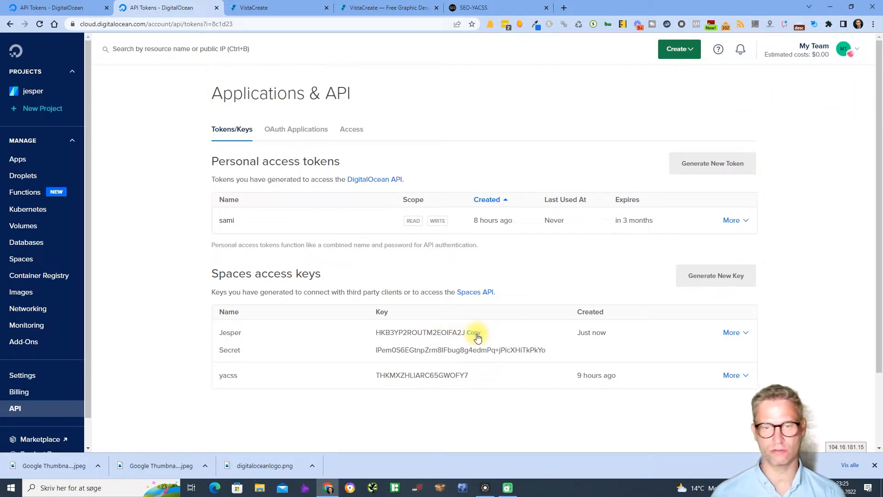
mouse_move(501, 344)
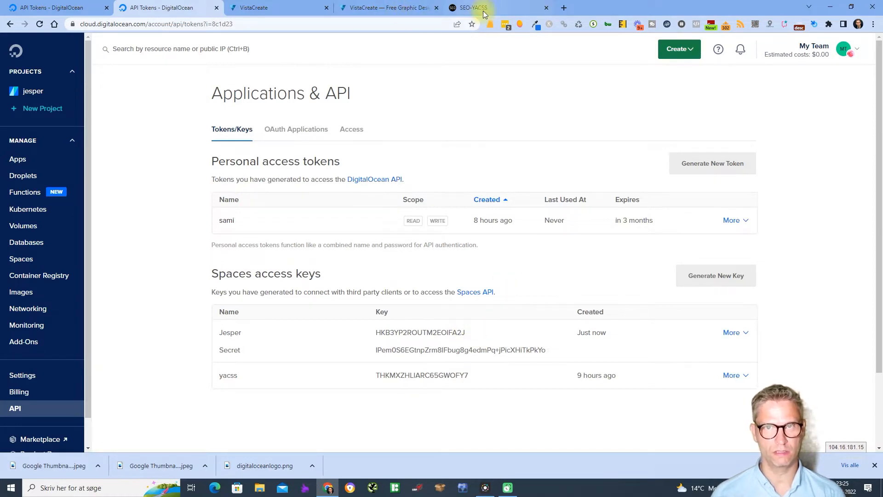
Connect a Digital Ocean account 'Jesper Digital Ocean' for client Jesper Nissen with the new key and secret.
left_click(485, 8)
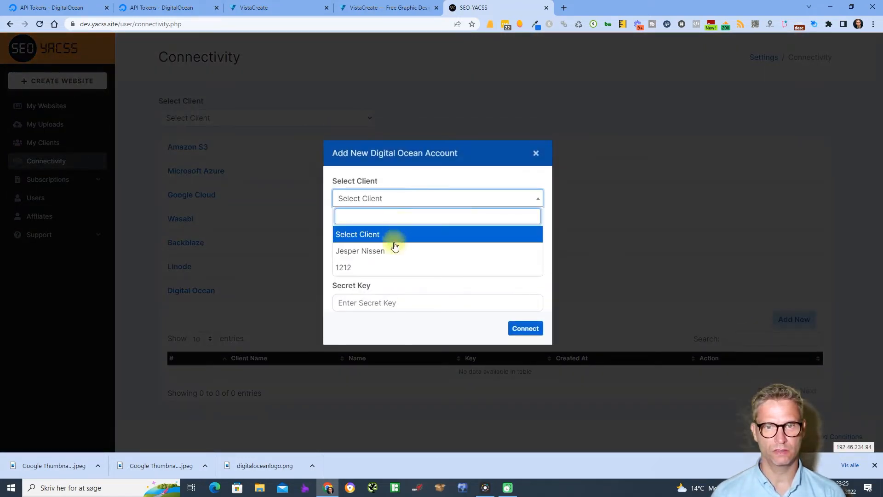
left_click(359, 250)
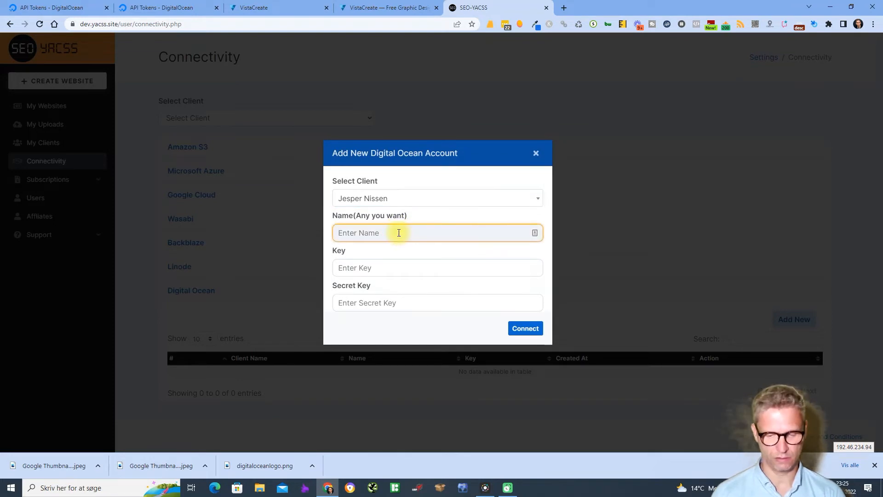
type("Jesper")
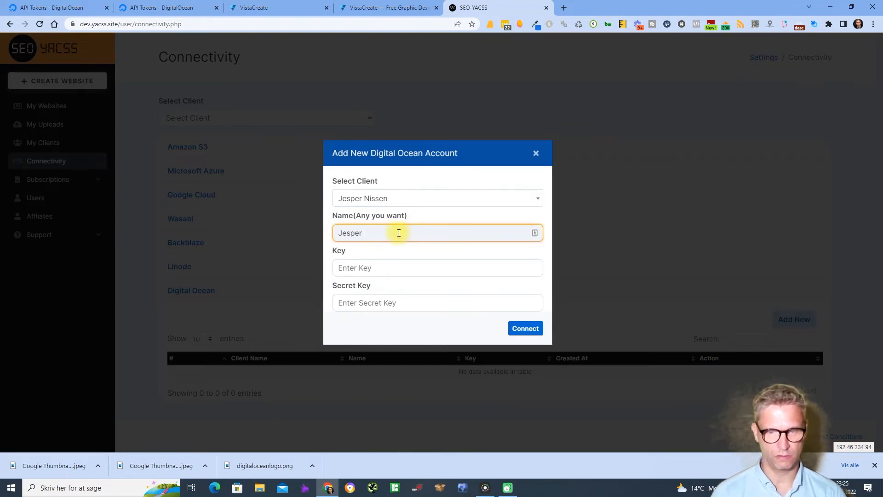
type("Digital Ocean")
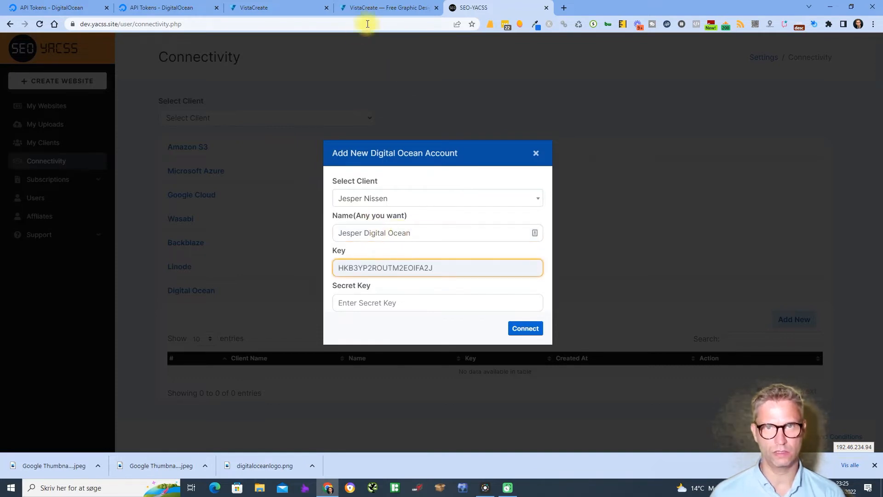
left_click(164, 7)
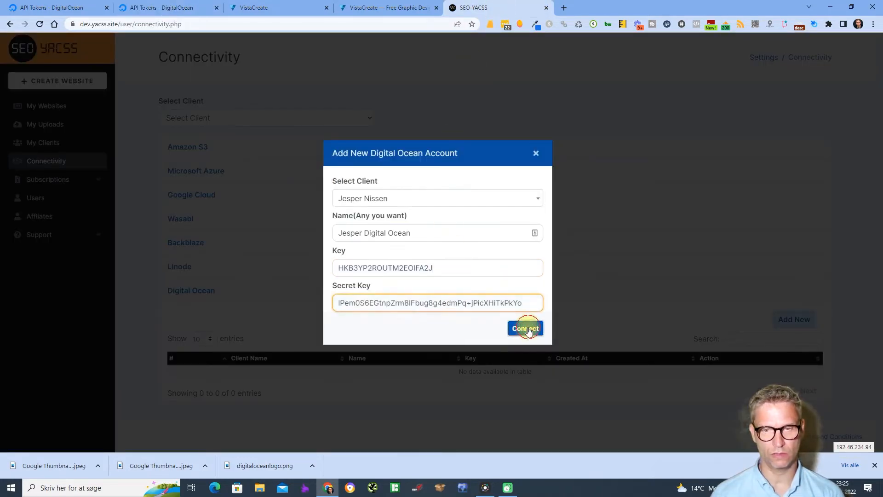
left_click(524, 329)
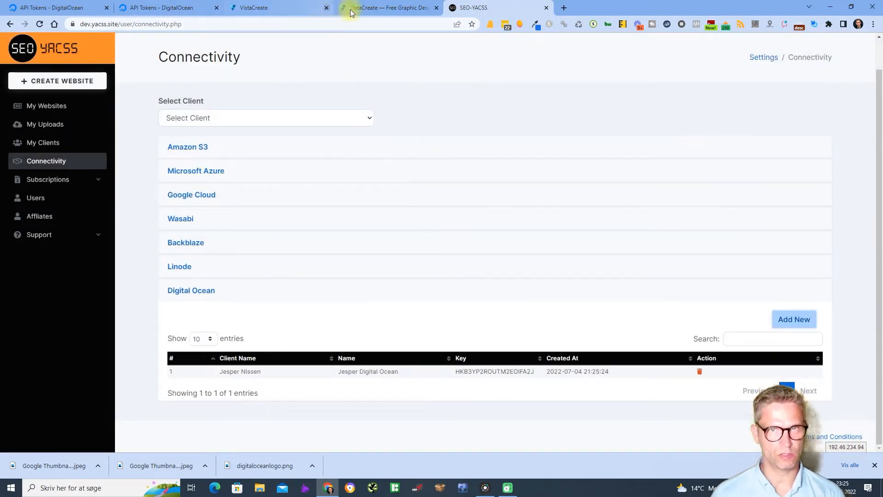
left_click(163, 7)
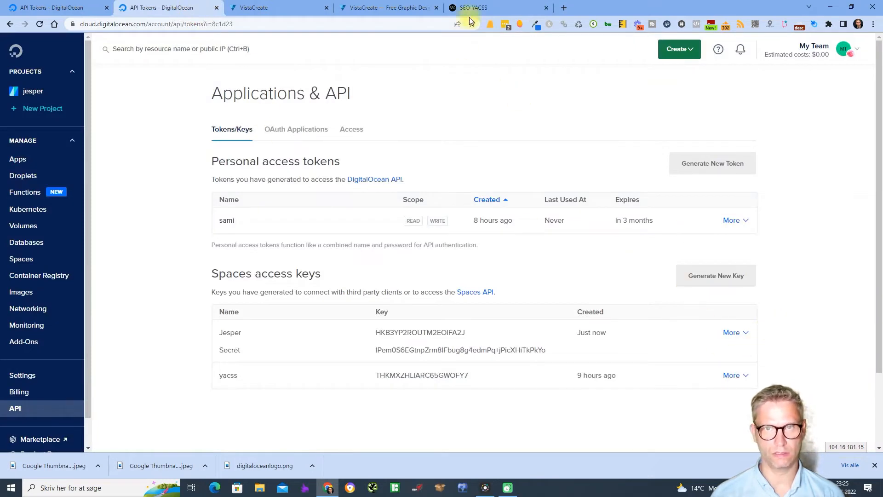
Choose the Classic template and generate the website's HTML files from the Header step.
left_click(495, 7)
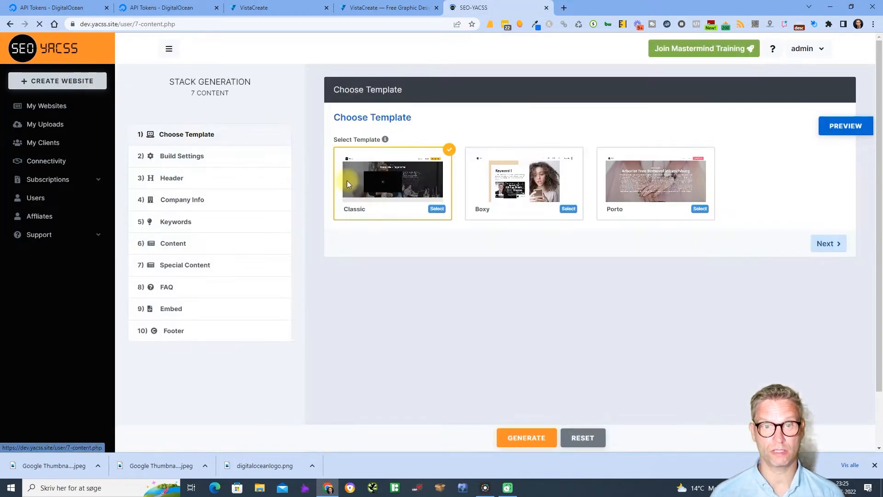
left_click(181, 155)
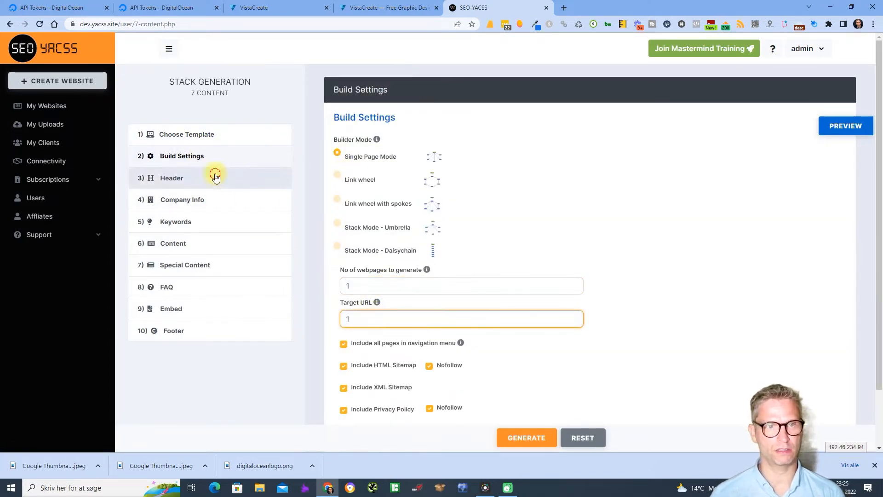
left_click(172, 178)
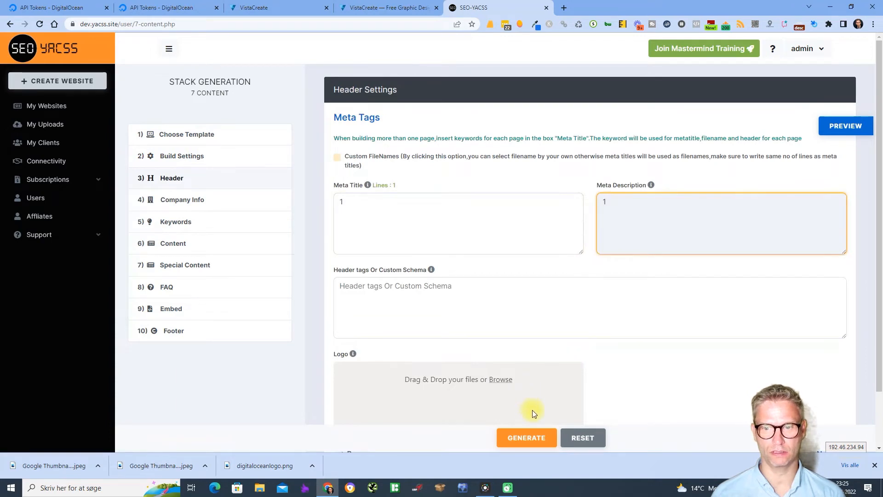
left_click(526, 437)
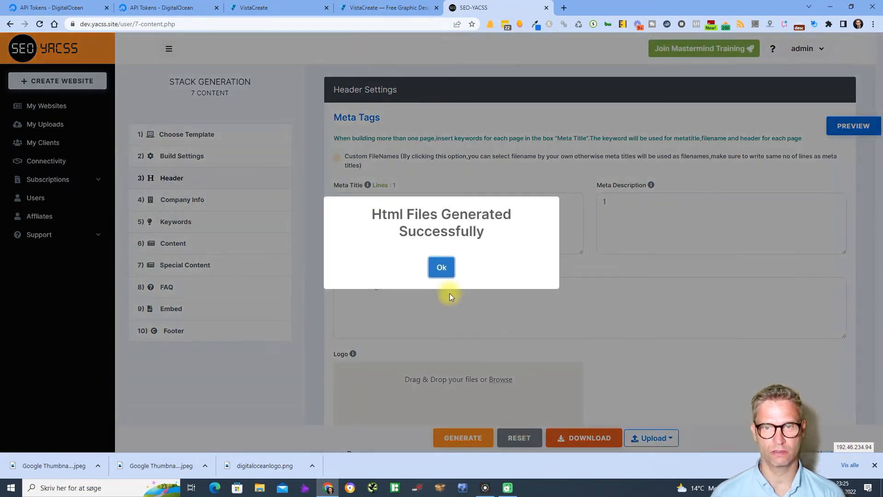
Choose Digital Ocean as the upload destination.
left_click(441, 266)
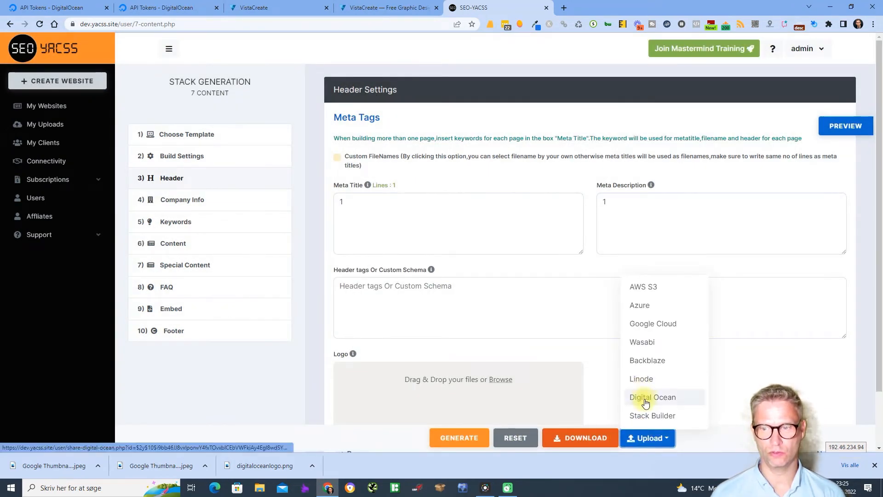
left_click(652, 397)
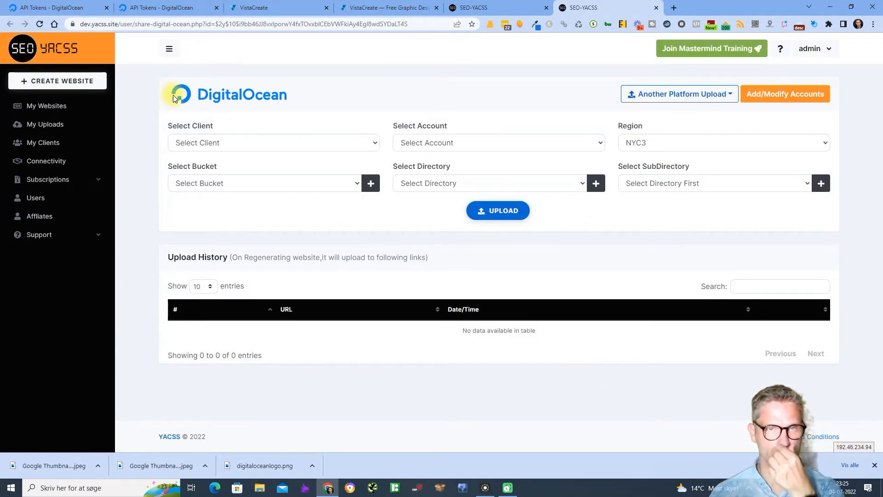
Set the upload form to client Jesper Nissen and account Jesper Digital Ocean, region NYC3.
left_click(273, 142)
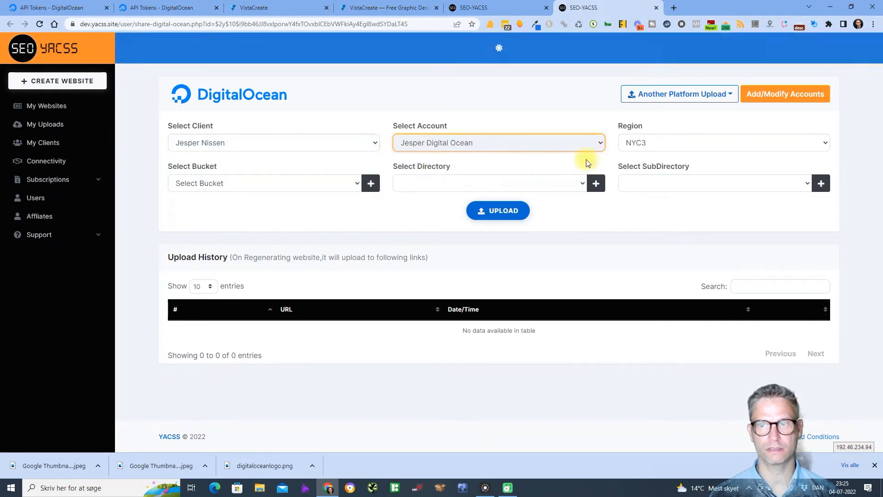
left_click(723, 142)
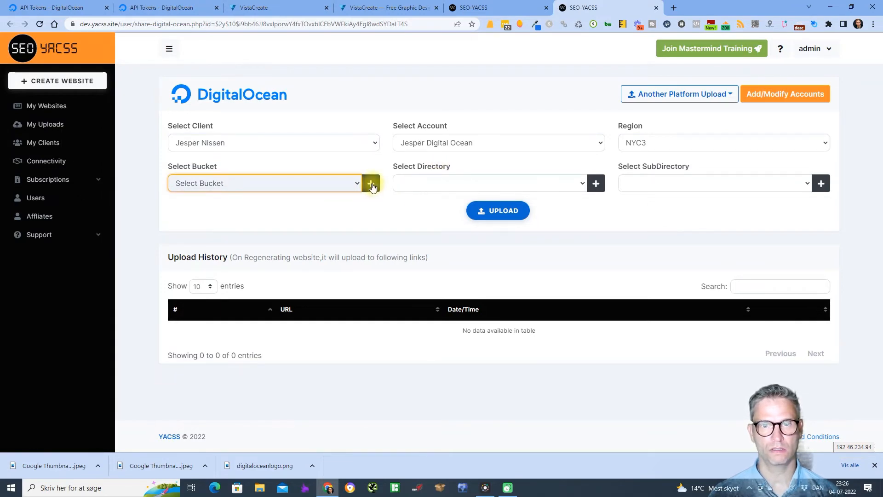
Add a new bucket 'jesperdigitalbucket1' and select it as the upload bucket.
left_click(369, 183)
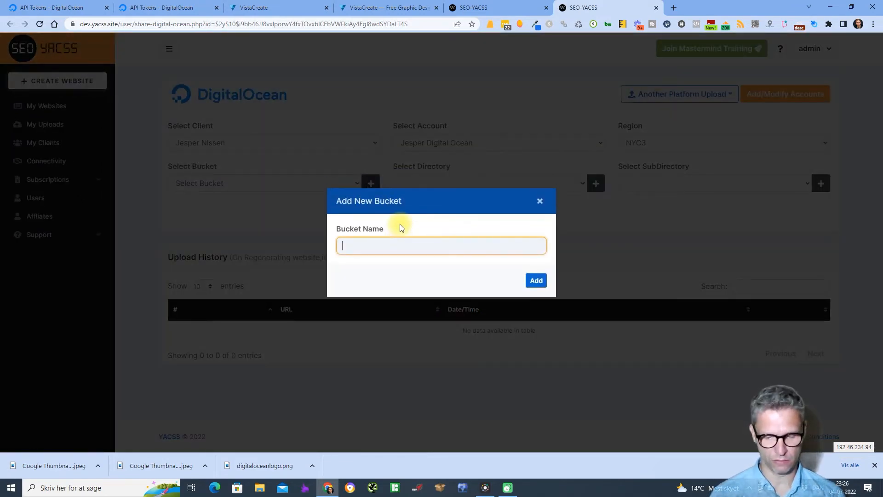
type("jesper")
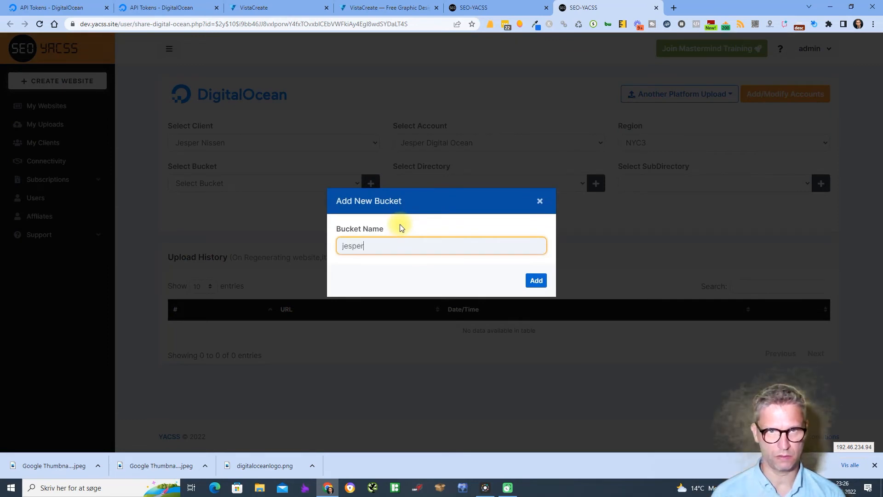
type("dighitalbucket1")
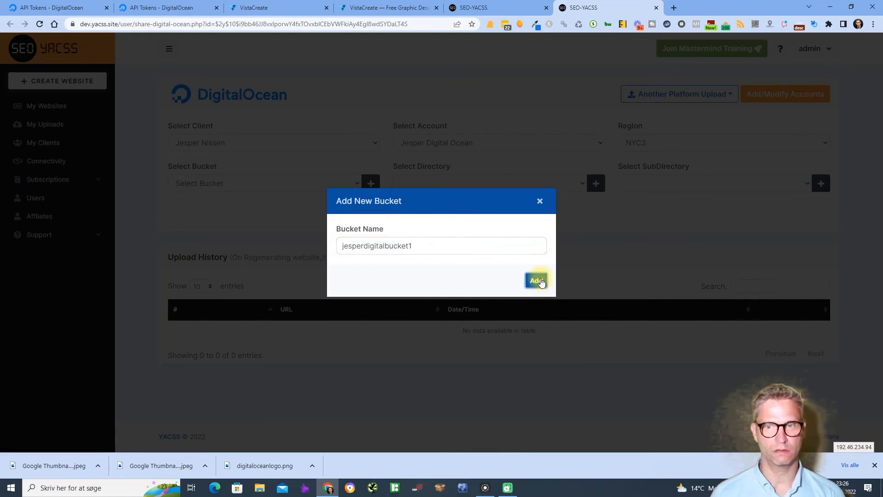
left_click(534, 280)
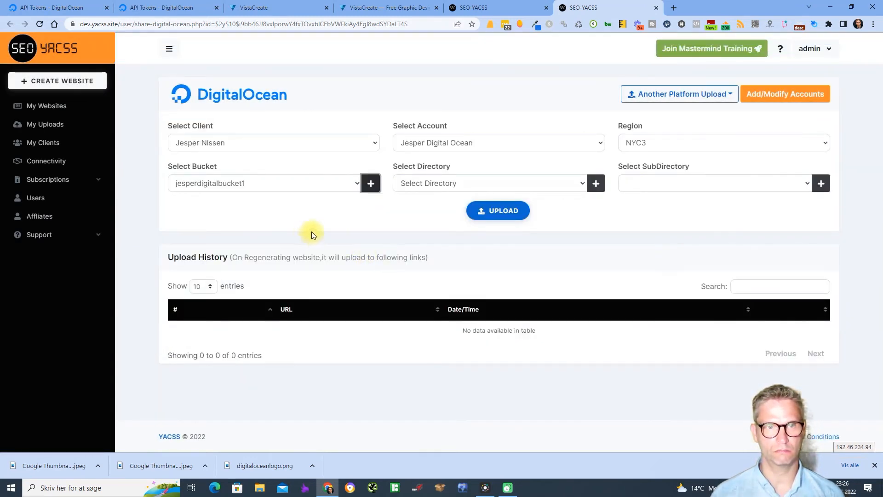
mouse_move(316, 194)
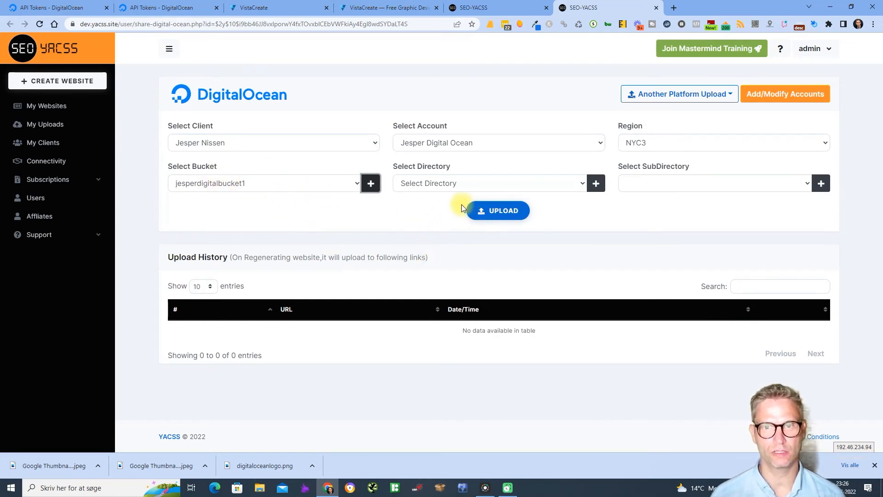
Upload the page to the new bucket and view 1.html at its full DigitalOcean Spaces URL.
left_click(498, 210)
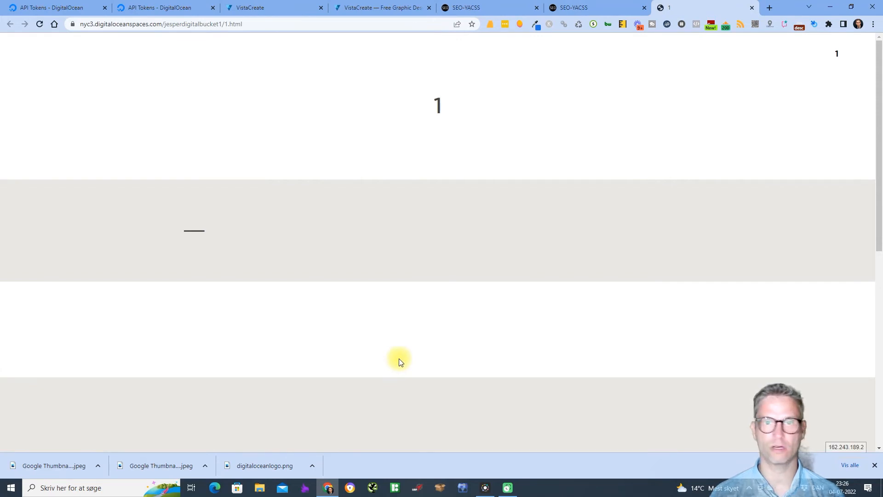
scroll("down", 3)
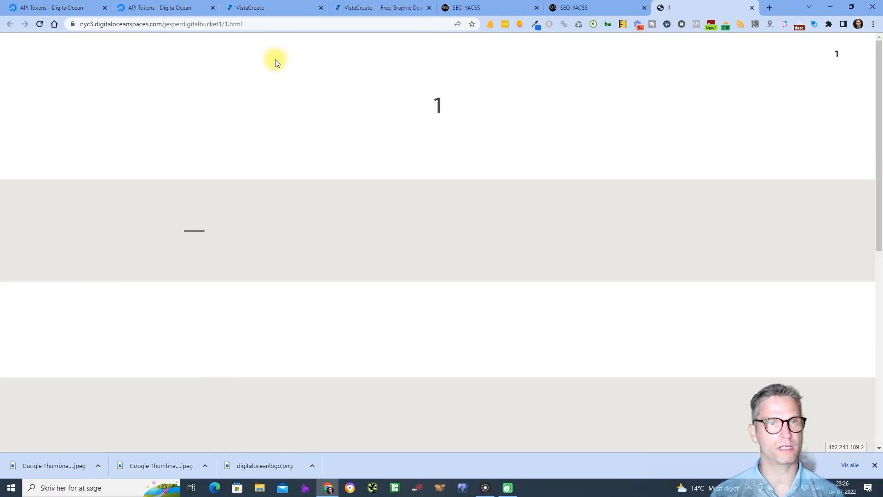
left_click(331, 23)
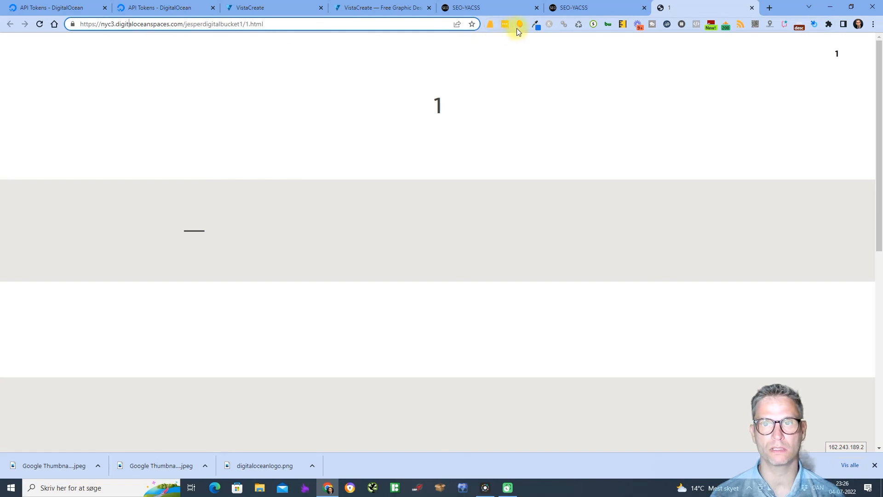
Check Mangools SEO metrics for digitaloceanspaces.com and the exact page URL.
left_click(518, 24)
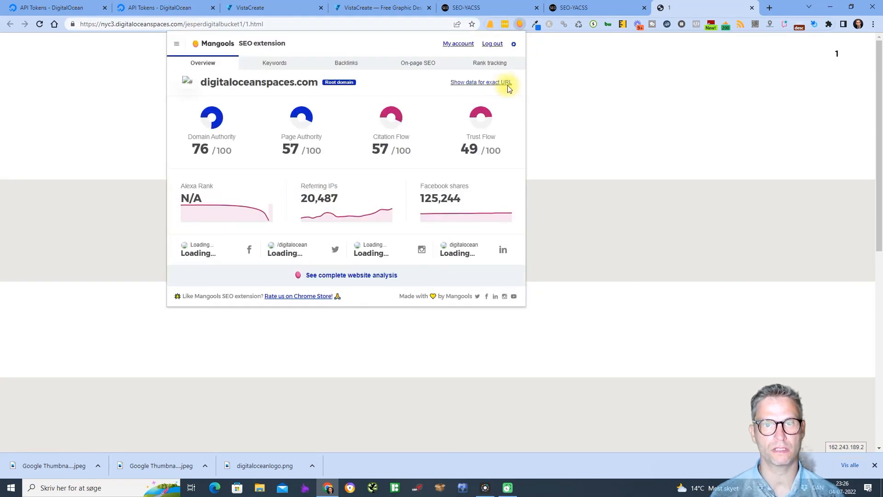
left_click(478, 82)
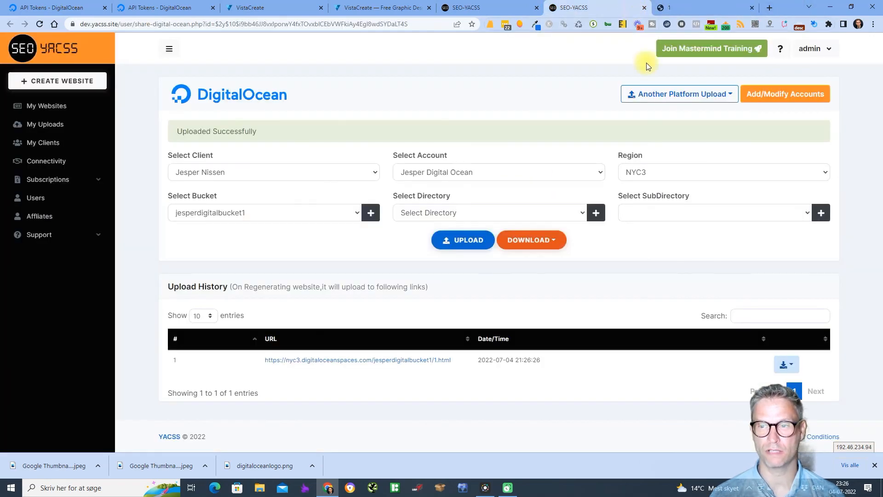
mouse_move(862, 234)
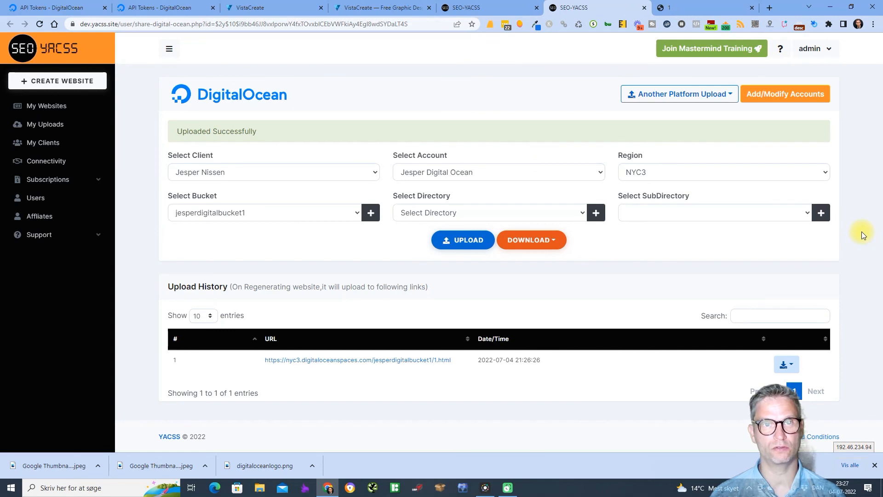
mouse_move(866, 239)
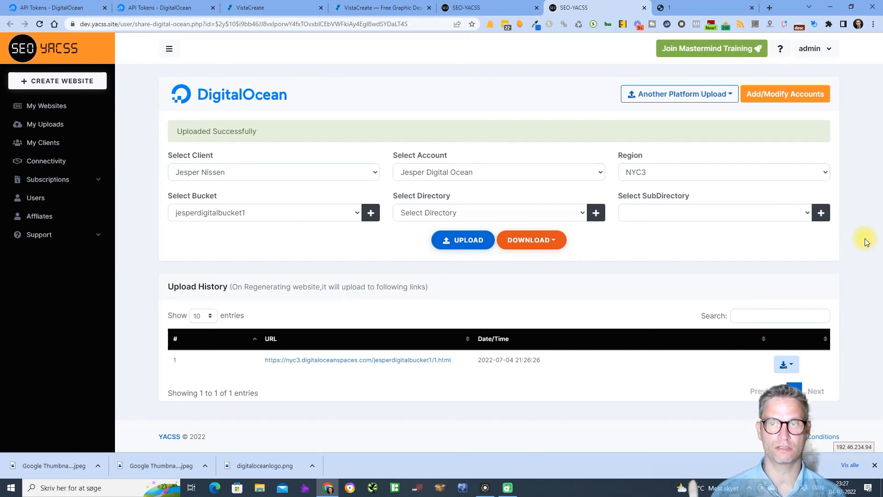